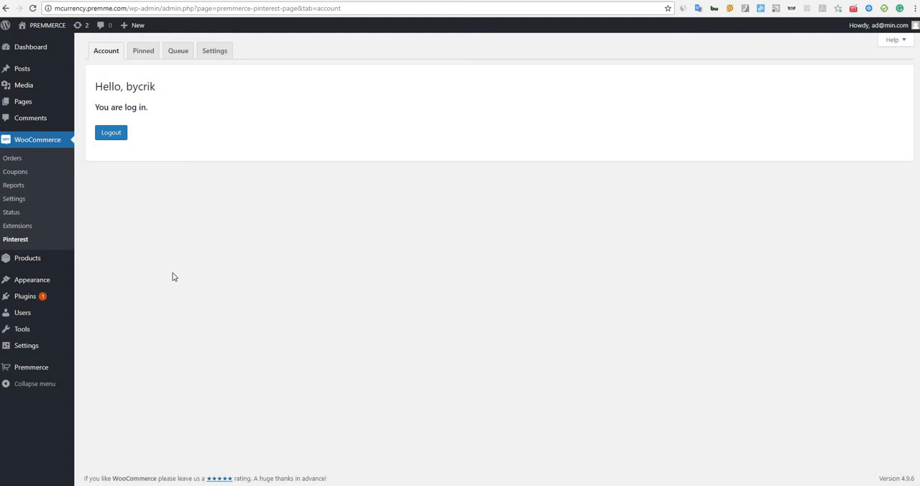
{"action": "mouse_move", "coordinate": [190, 279]}
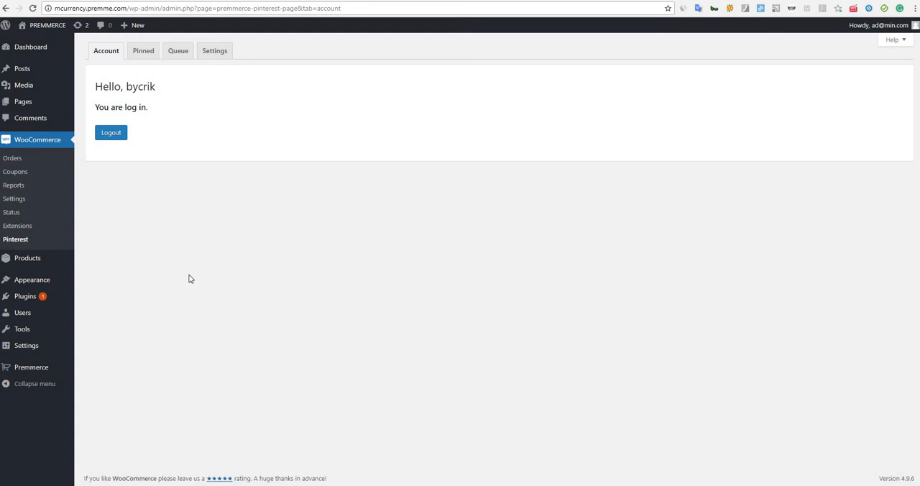
{"action": "mouse_move", "coordinate": [785, 8]}
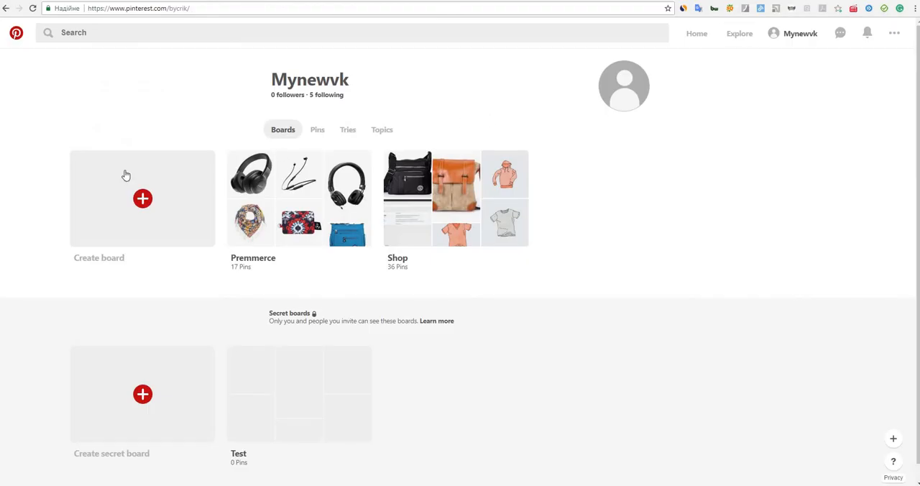
{"action": "mouse_move", "coordinate": [297, 198]}
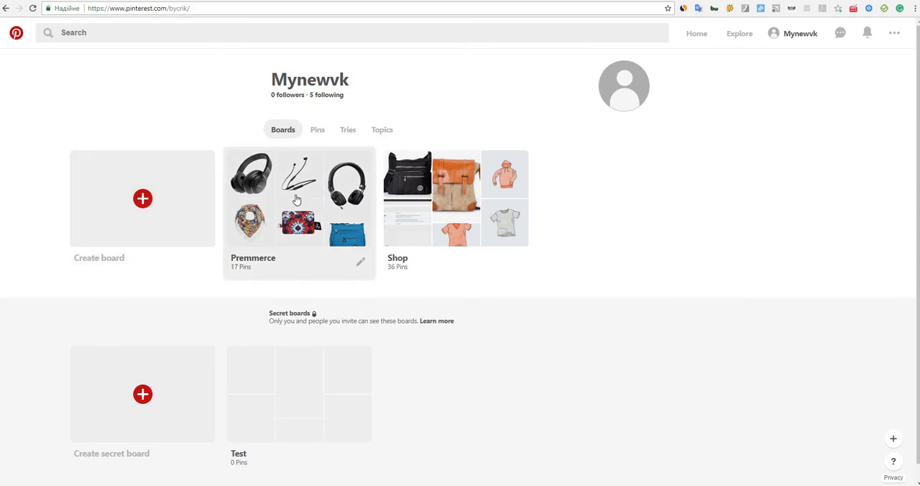
{"action": "mouse_move", "coordinate": [430, 217]}
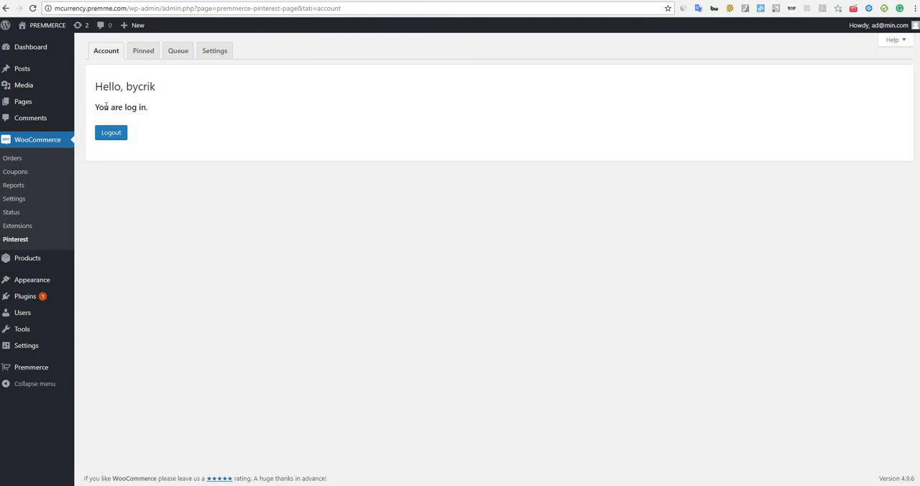
Set the plugin's pin board to Premmerce and adjust the pin description template.
{"action": "left_click", "coordinate": [215, 51]}
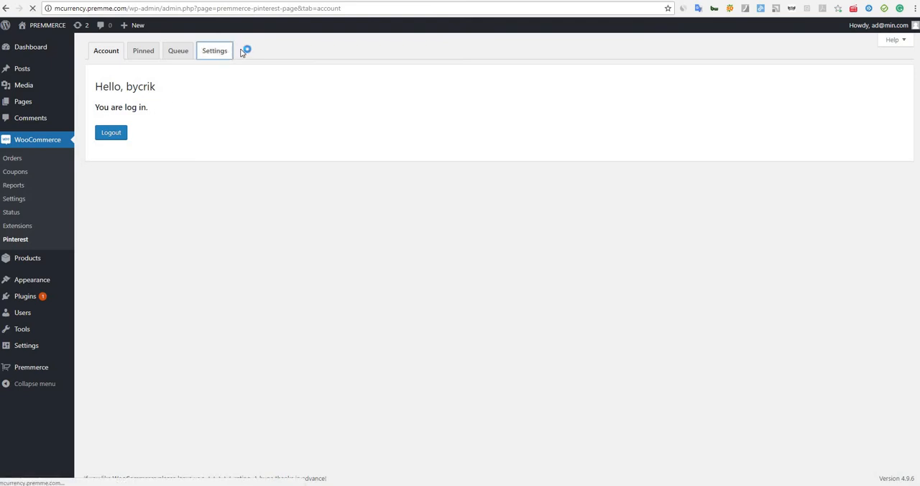
{"action": "left_click", "coordinate": [214, 50]}
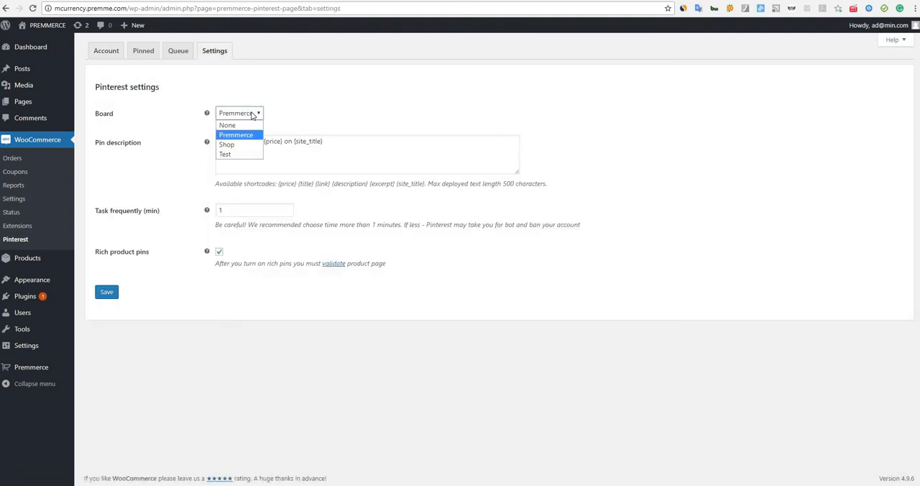
{"action": "left_click", "coordinate": [236, 135]}
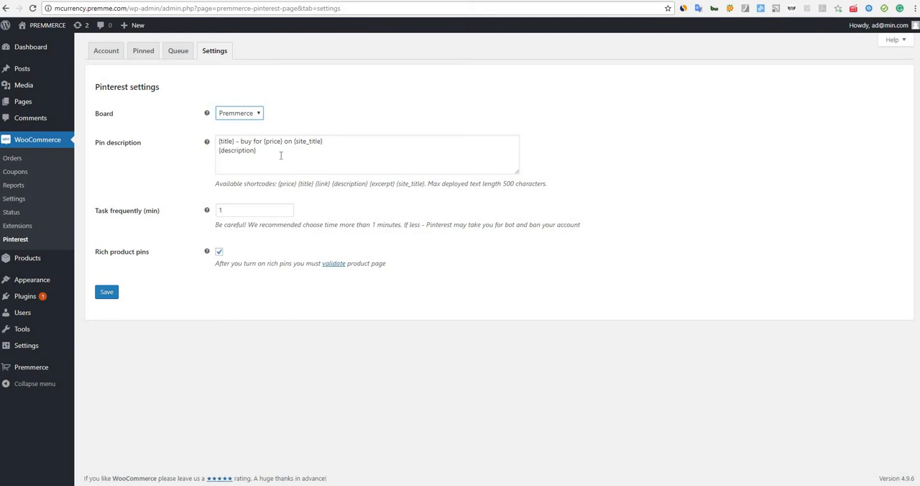
{"action": "left_click", "coordinate": [207, 141]}
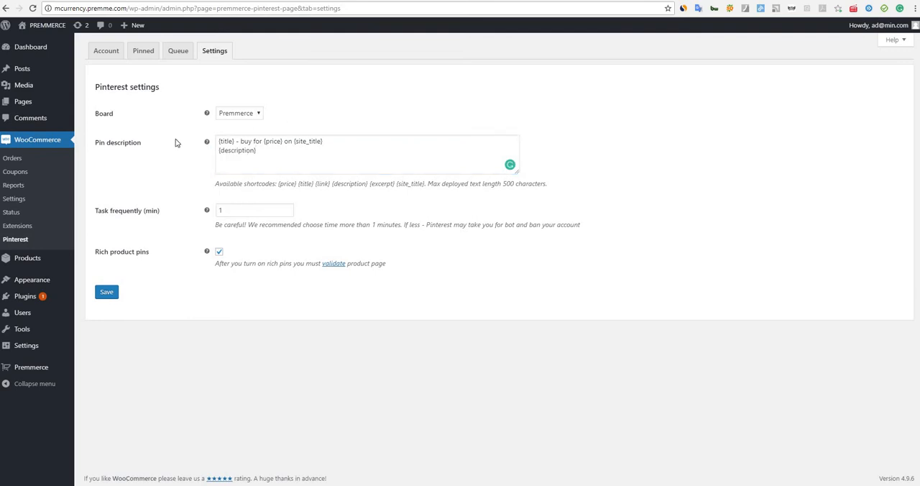
{"action": "left_click", "coordinate": [254, 209]}
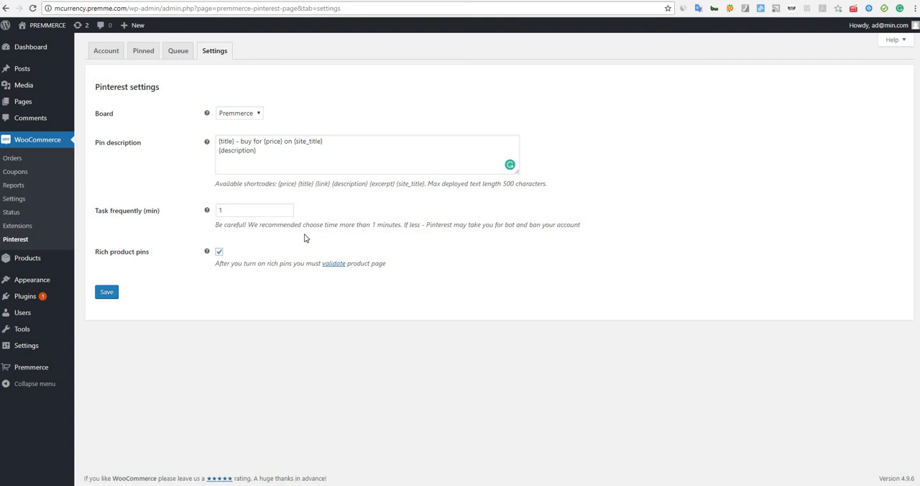
{"action": "mouse_move", "coordinate": [106, 247]}
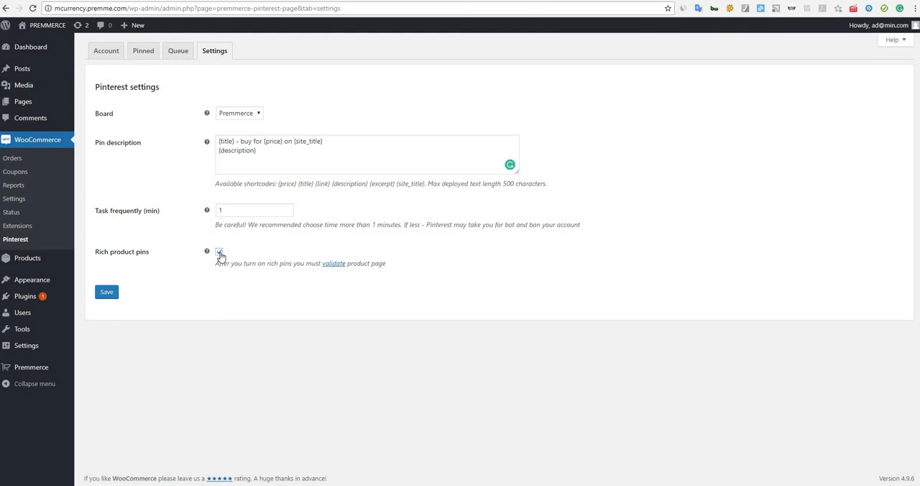
Enable rich product pins and head to Pinterest's Rich Pins Validator.
{"action": "left_click", "coordinate": [218, 251]}
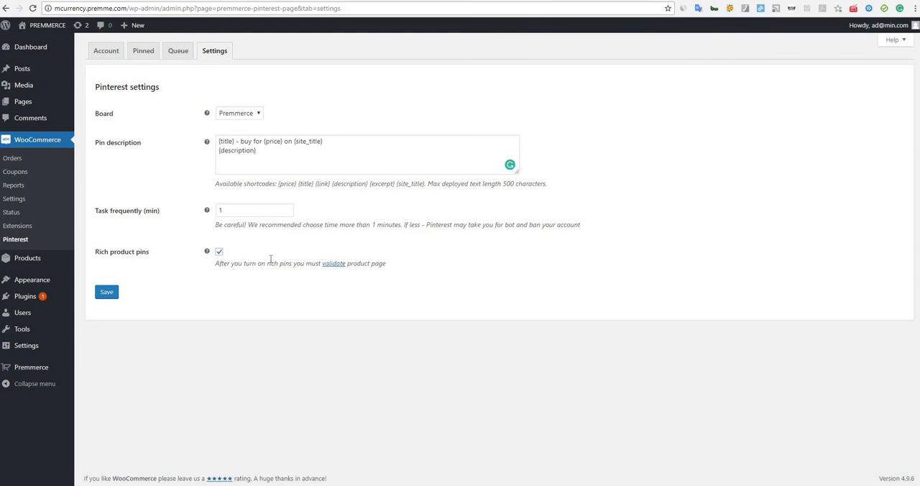
{"action": "mouse_move", "coordinate": [334, 263]}
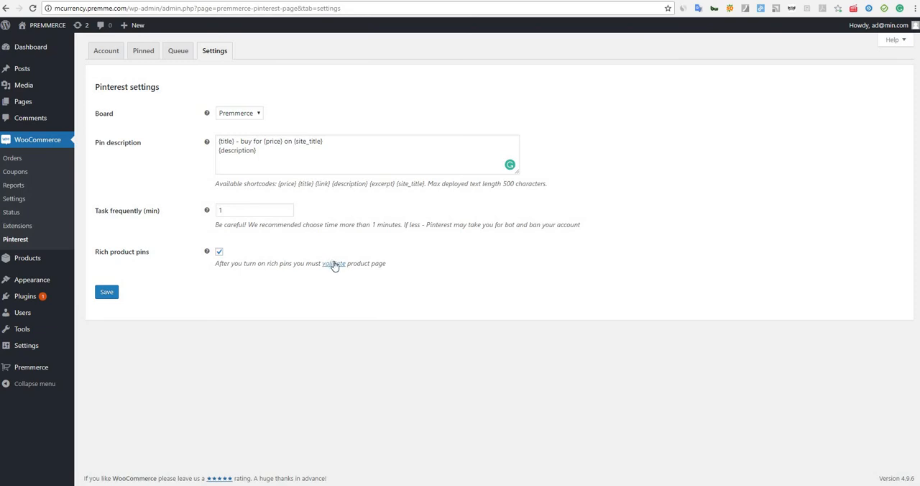
{"action": "left_click", "coordinate": [334, 263]}
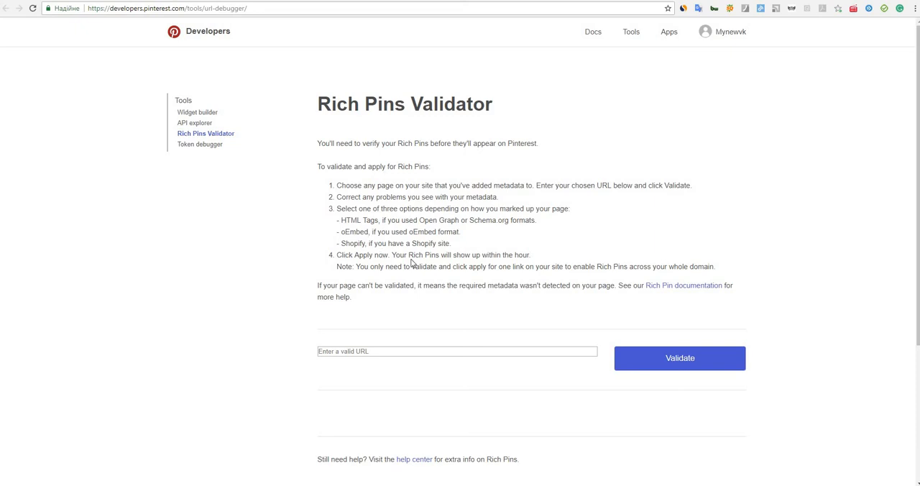
{"action": "mouse_move", "coordinate": [440, 265]}
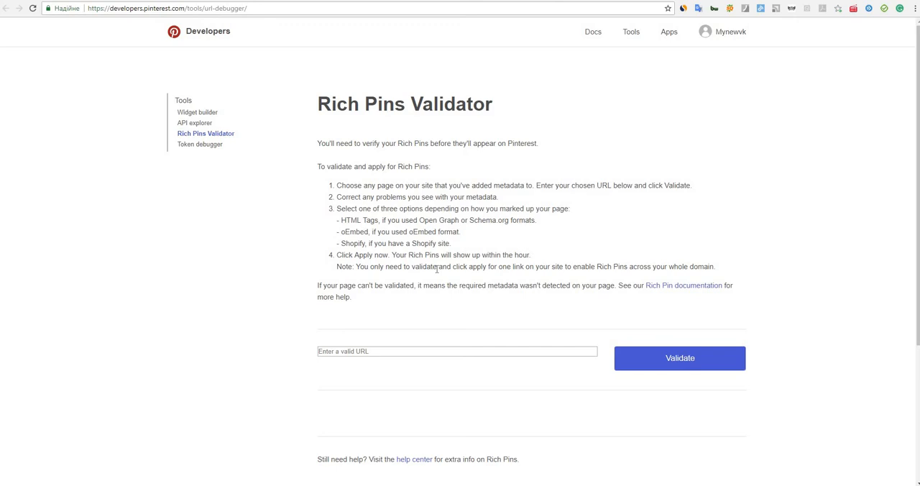
{"action": "mouse_move", "coordinate": [441, 281]}
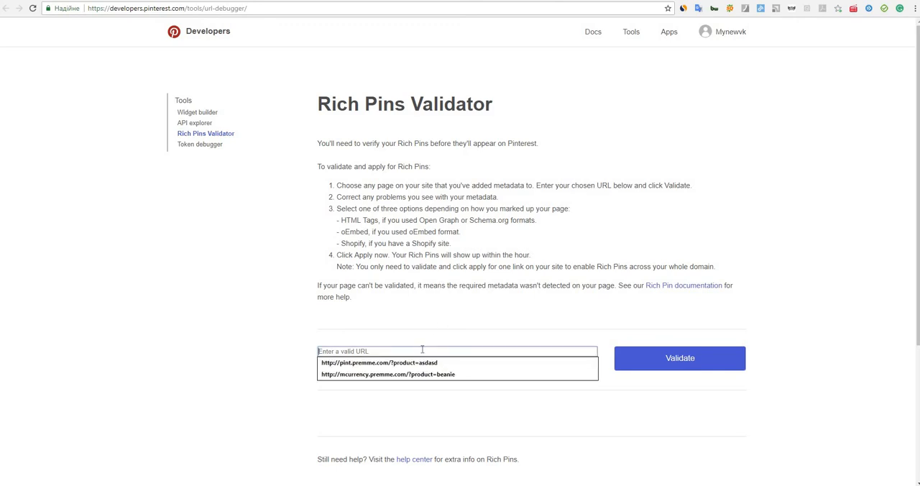
{"action": "left_click", "coordinate": [678, 358]}
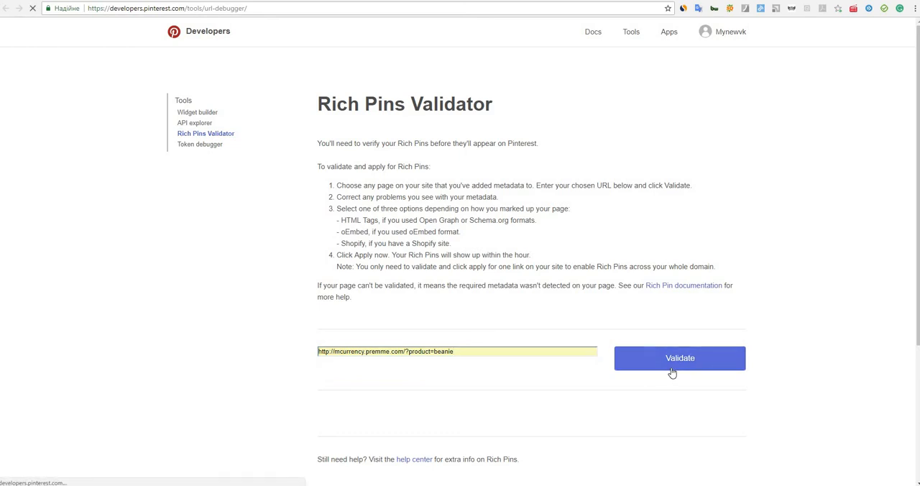
{"action": "left_click", "coordinate": [678, 358]}
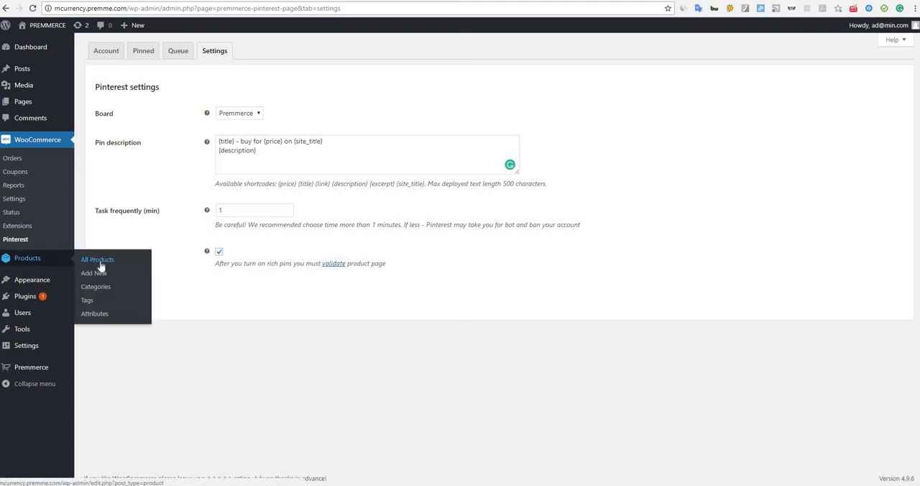
Enable pinning for the Vneck Tshirt product and include its image in the pin.
{"action": "left_click", "coordinate": [98, 259]}
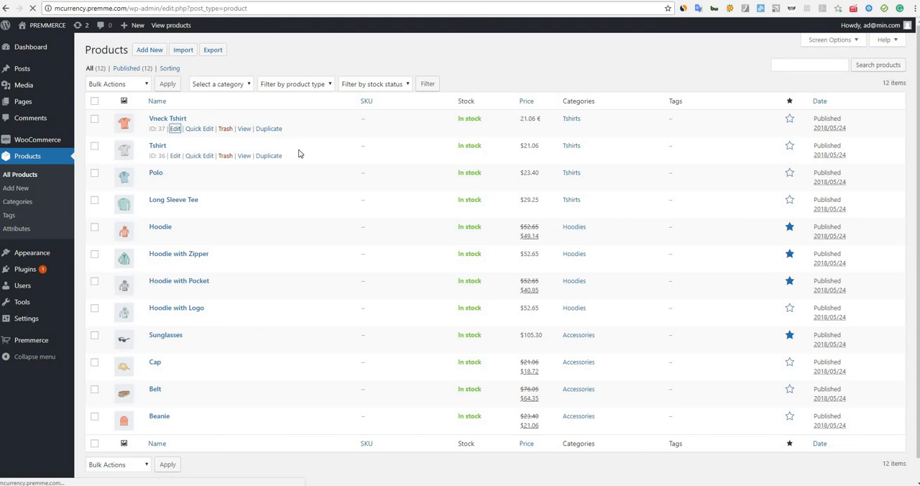
{"action": "left_click", "coordinate": [175, 128]}
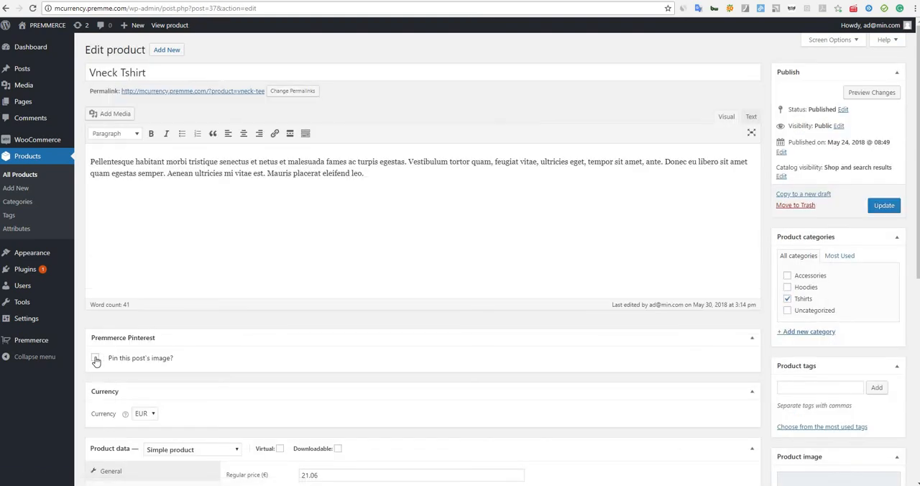
{"action": "left_click", "coordinate": [95, 357]}
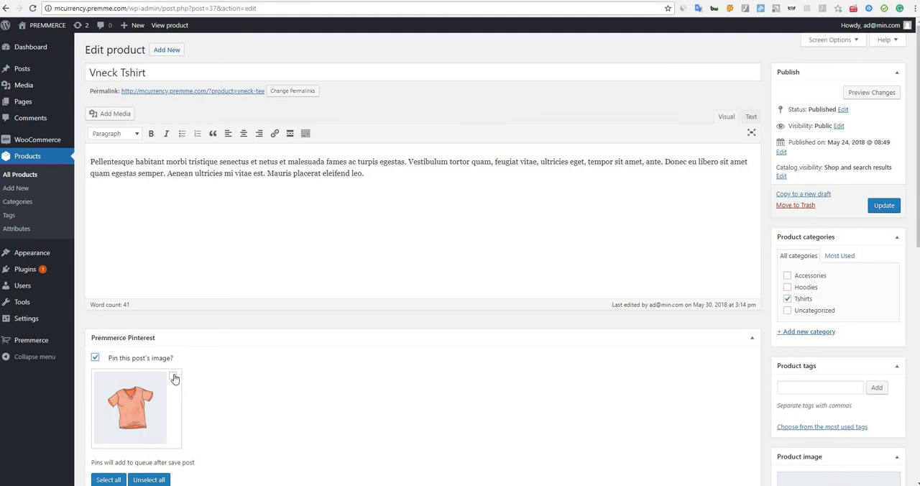
{"action": "left_click", "coordinate": [173, 376]}
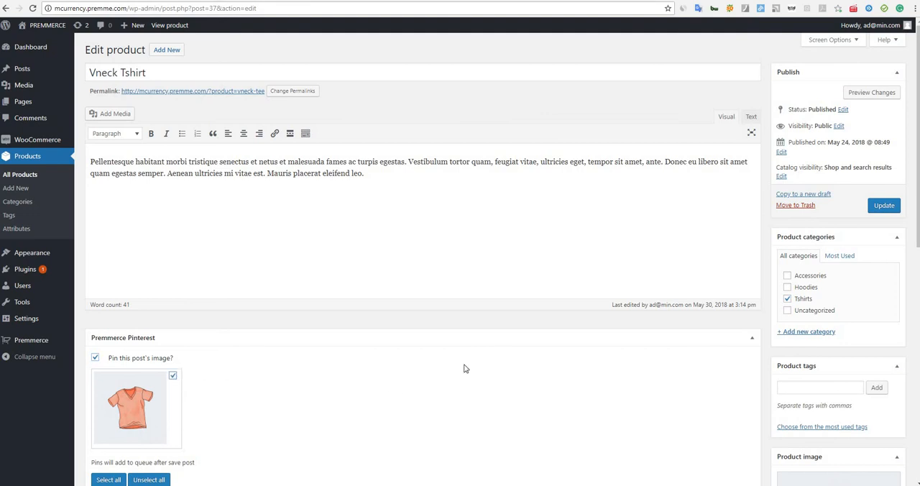
{"action": "mouse_move", "coordinate": [785, 167]}
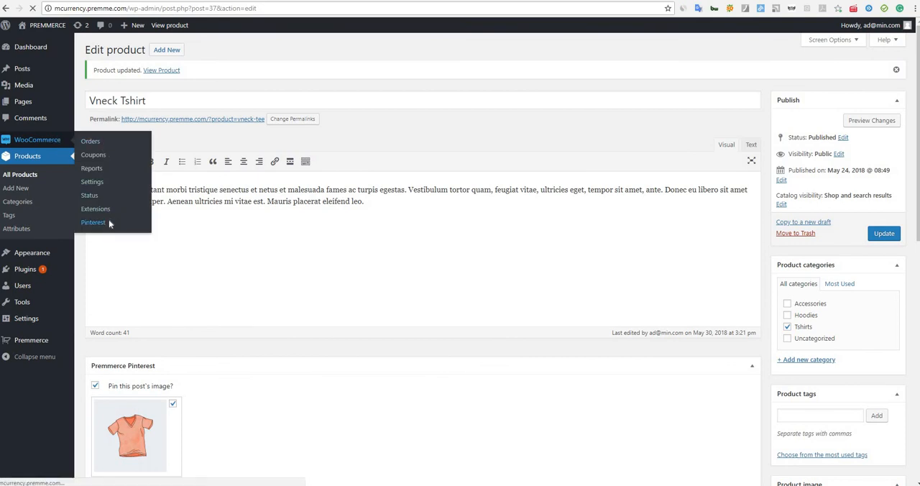
View the Pinterest queue listing the Vneck Tshirt as Processing with a Create action.
{"action": "left_click", "coordinate": [94, 221]}
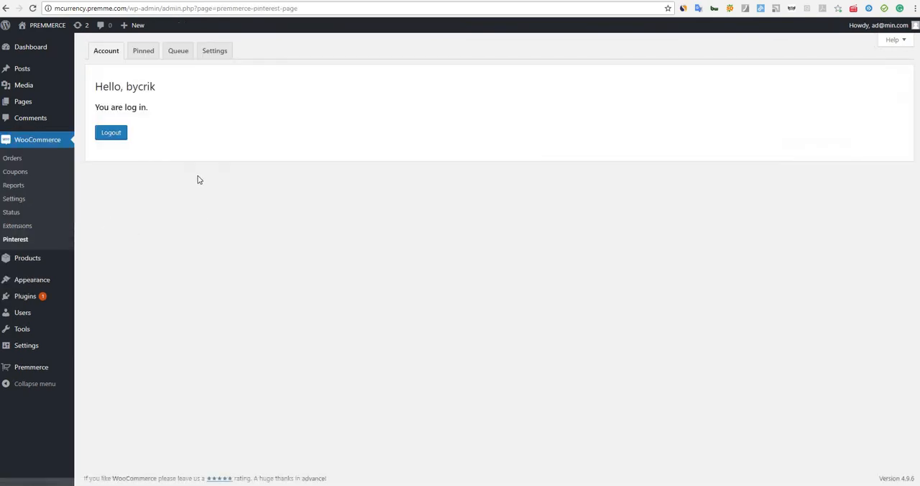
{"action": "left_click", "coordinate": [178, 50]}
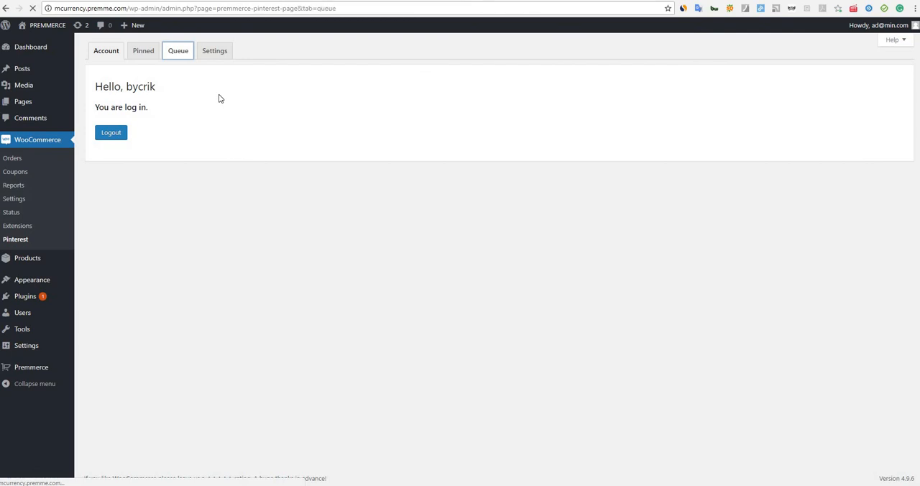
{"action": "left_click", "coordinate": [178, 50]}
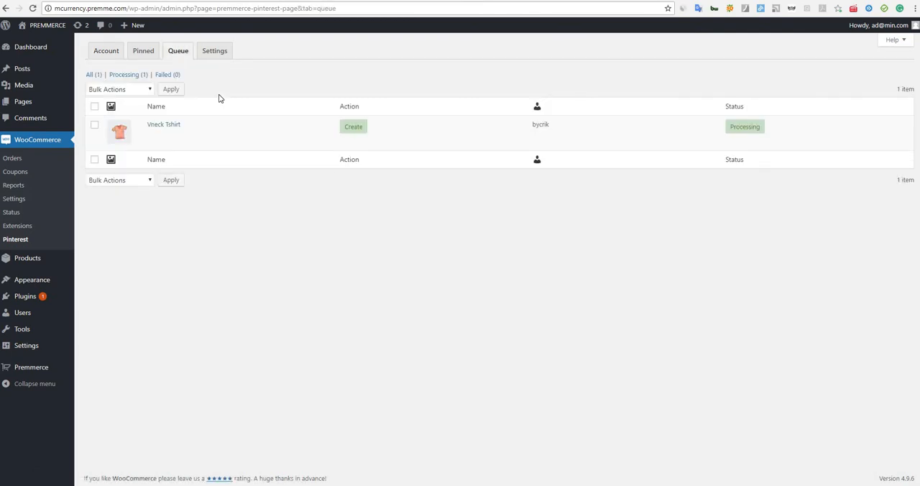
{"action": "mouse_move", "coordinate": [213, 98]}
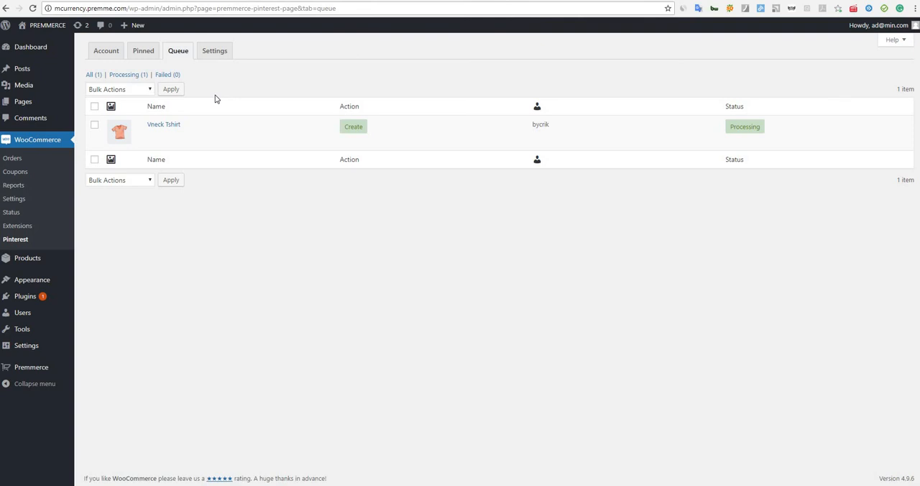
{"action": "mouse_move", "coordinate": [132, 252]}
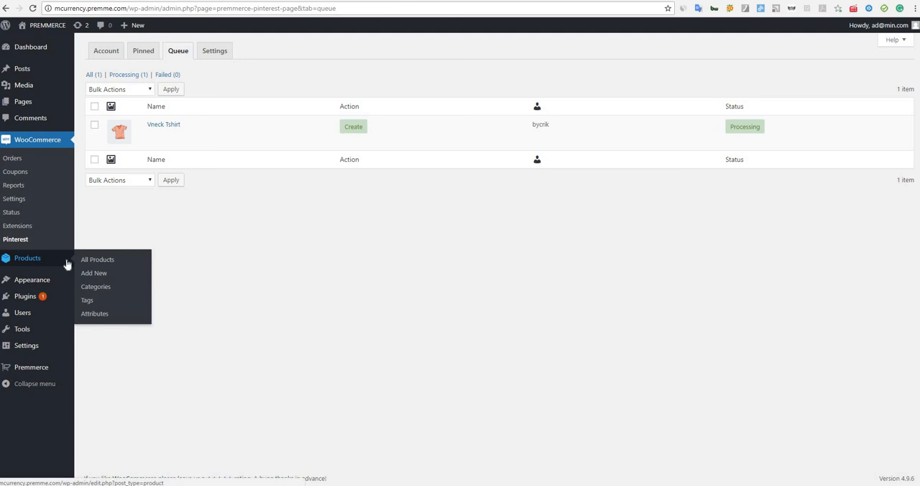
Select all products and bulk-apply 'Pin feature image' to queue them.
{"action": "left_click", "coordinate": [98, 259]}
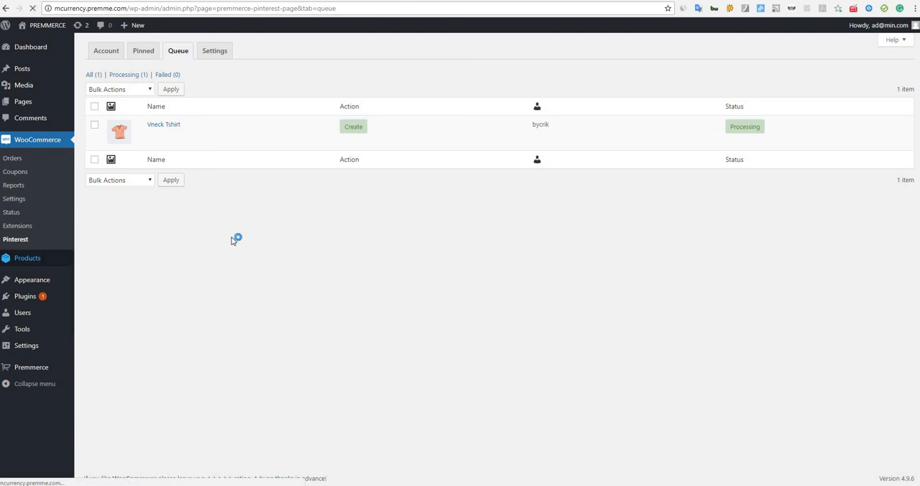
{"action": "mouse_move", "coordinate": [238, 233]}
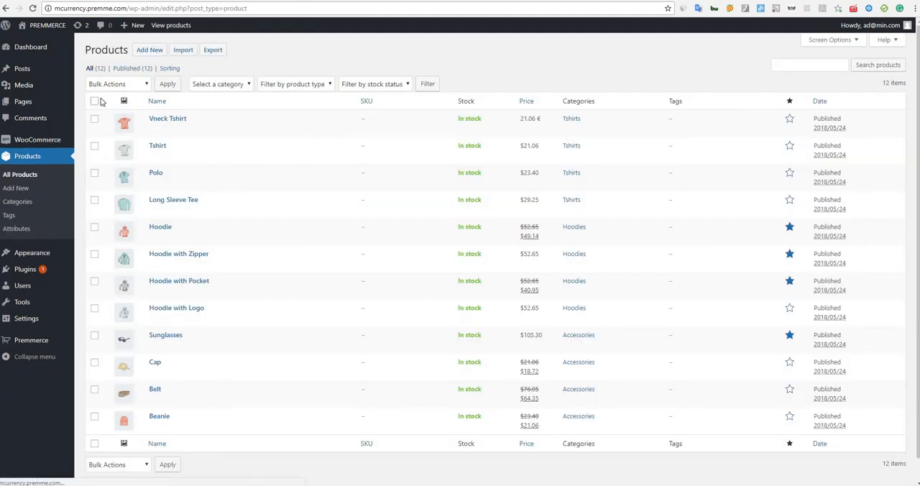
{"action": "left_click", "coordinate": [95, 101]}
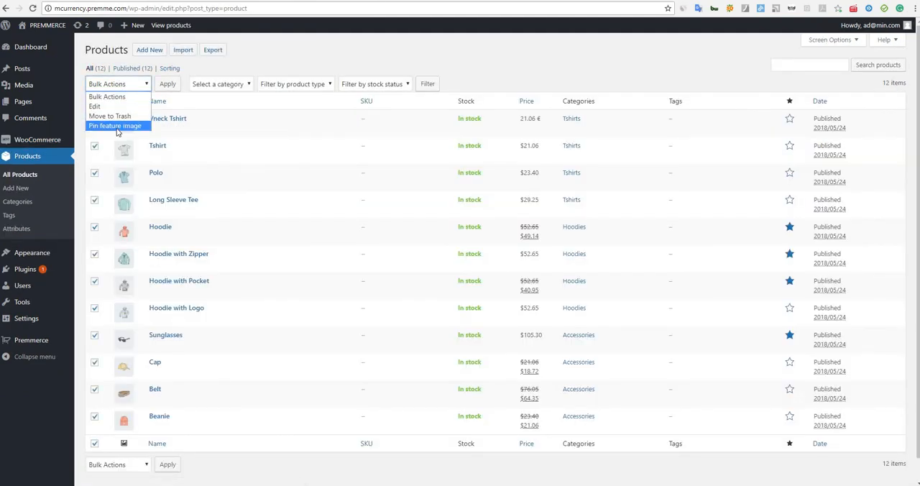
{"action": "left_click", "coordinate": [115, 125]}
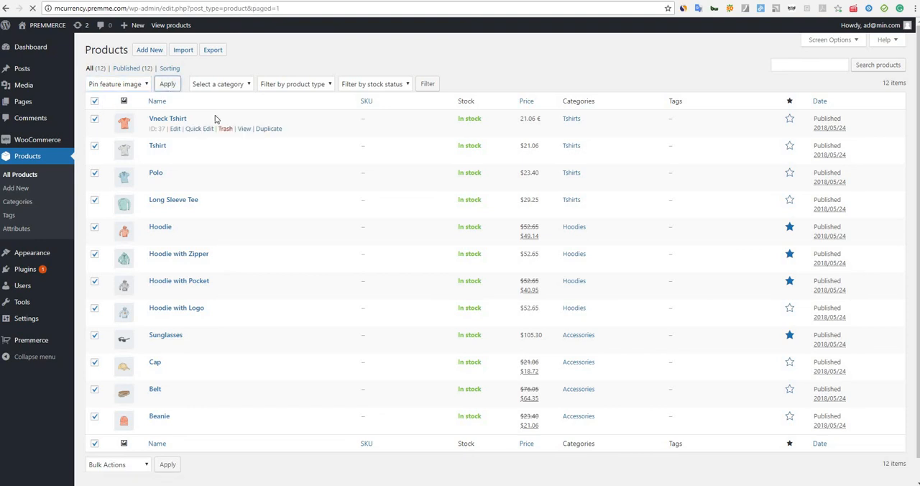
{"action": "left_click", "coordinate": [167, 83]}
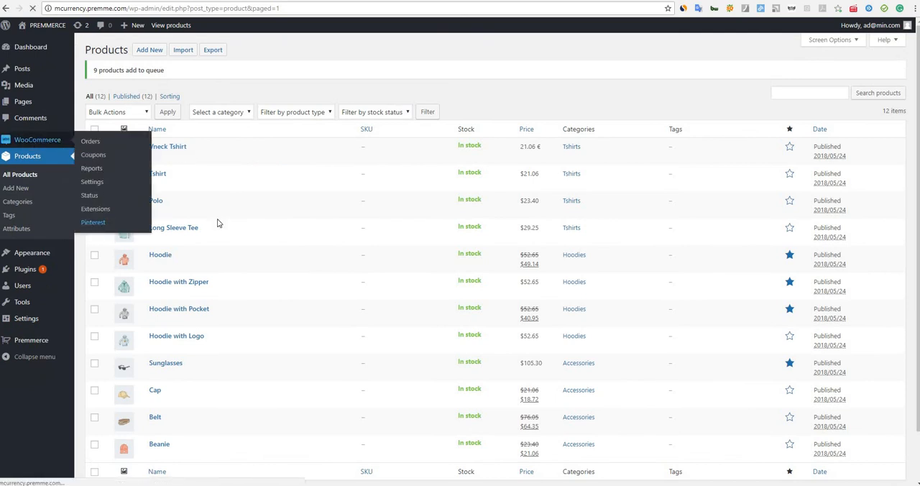
Check the Pinterest queue now listing nine products as Processing.
{"action": "left_click", "coordinate": [92, 221]}
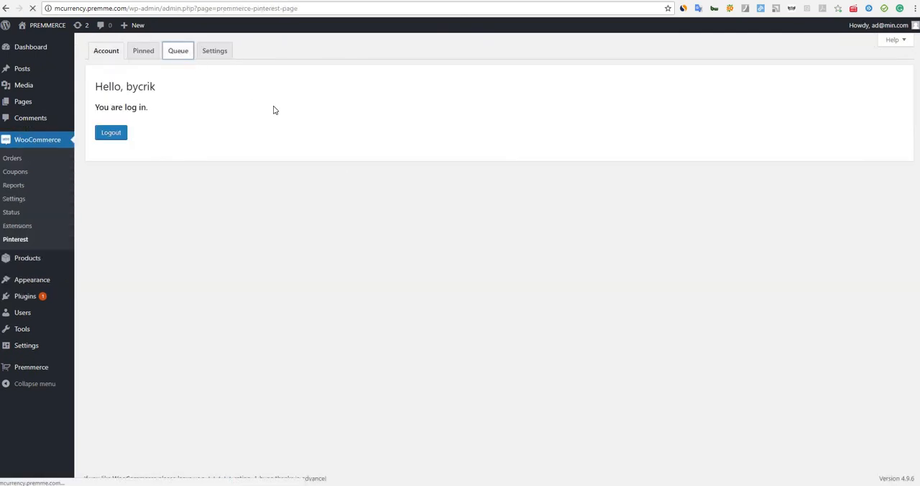
{"action": "left_click", "coordinate": [178, 50]}
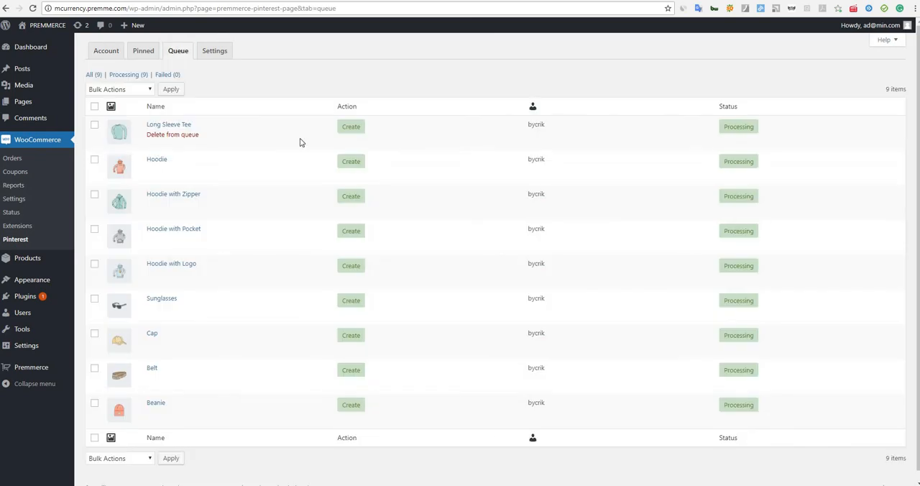